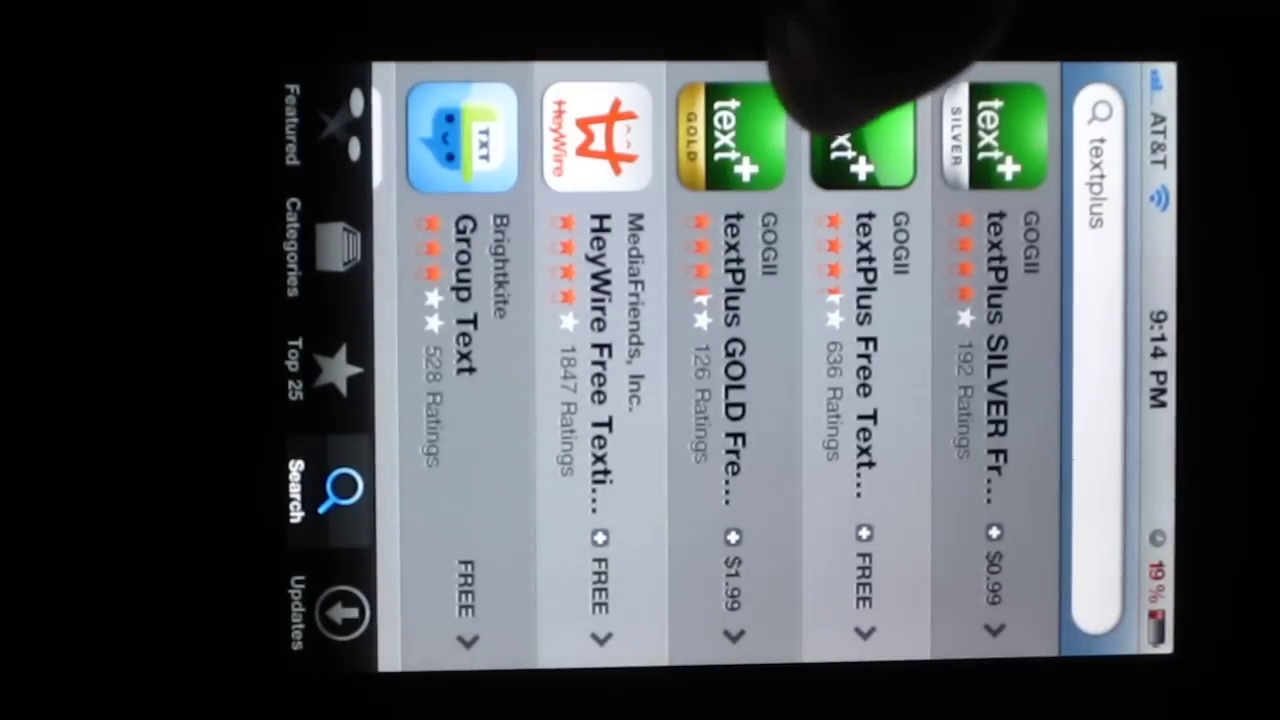
Step: Select a textPlus result in the App Store search list
click(855, 400)
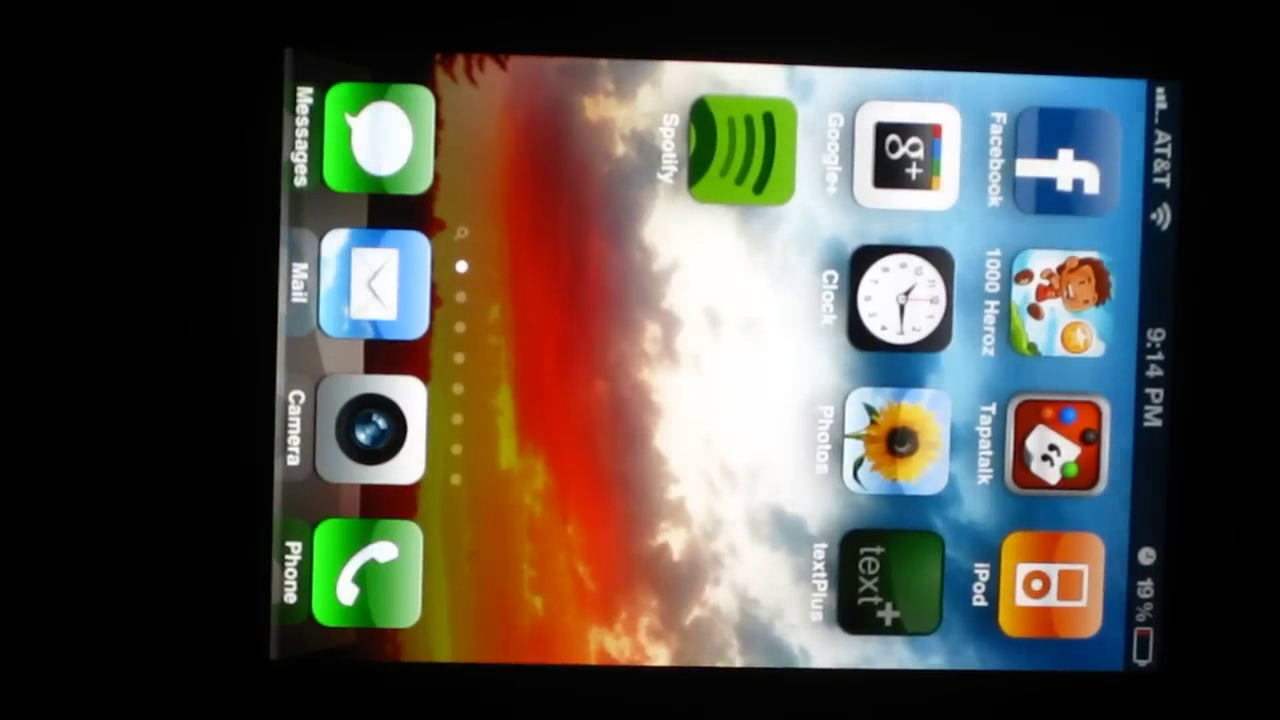
Step: Launch textPlus from the Home Screen and begin a new message
click(888, 585)
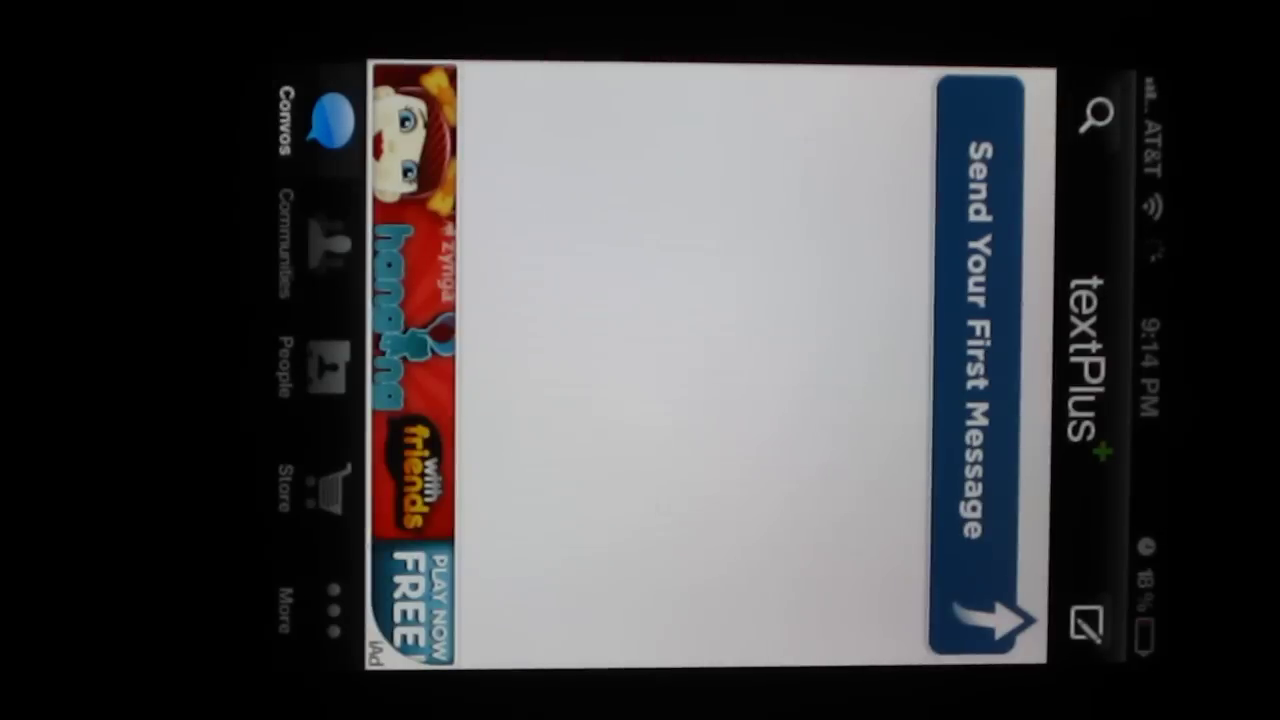
click(985, 350)
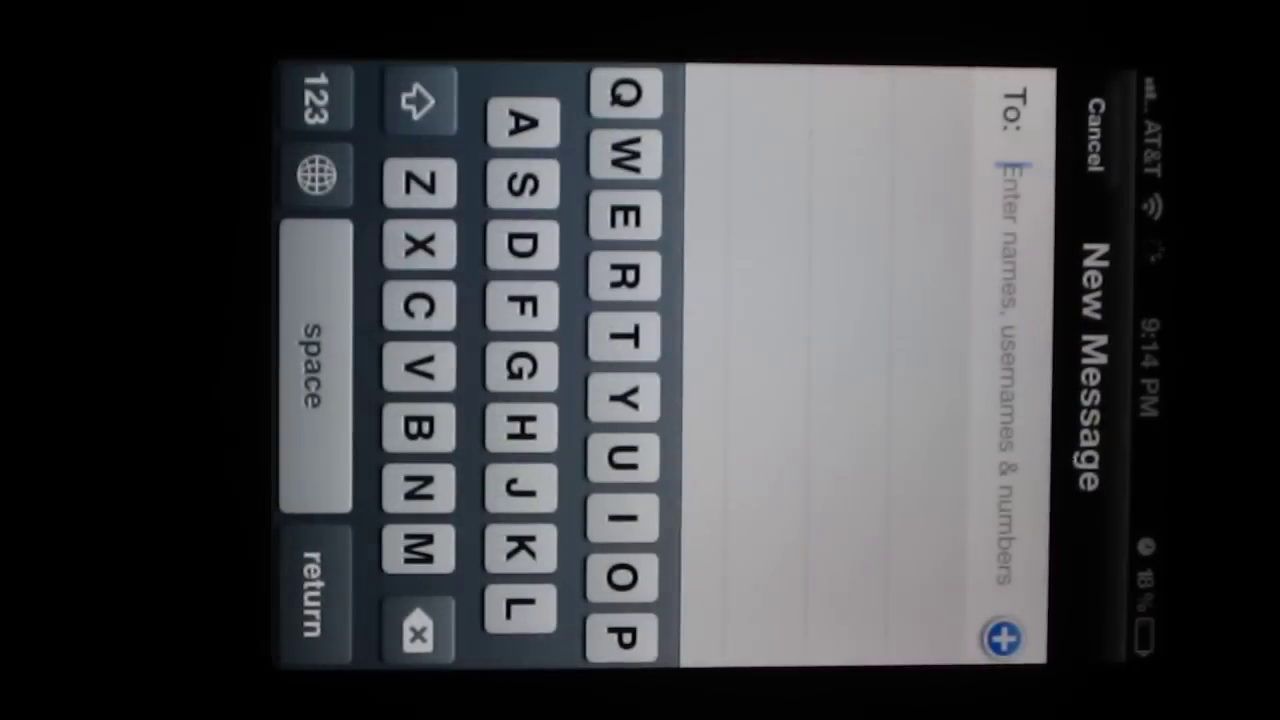
click(515, 190)
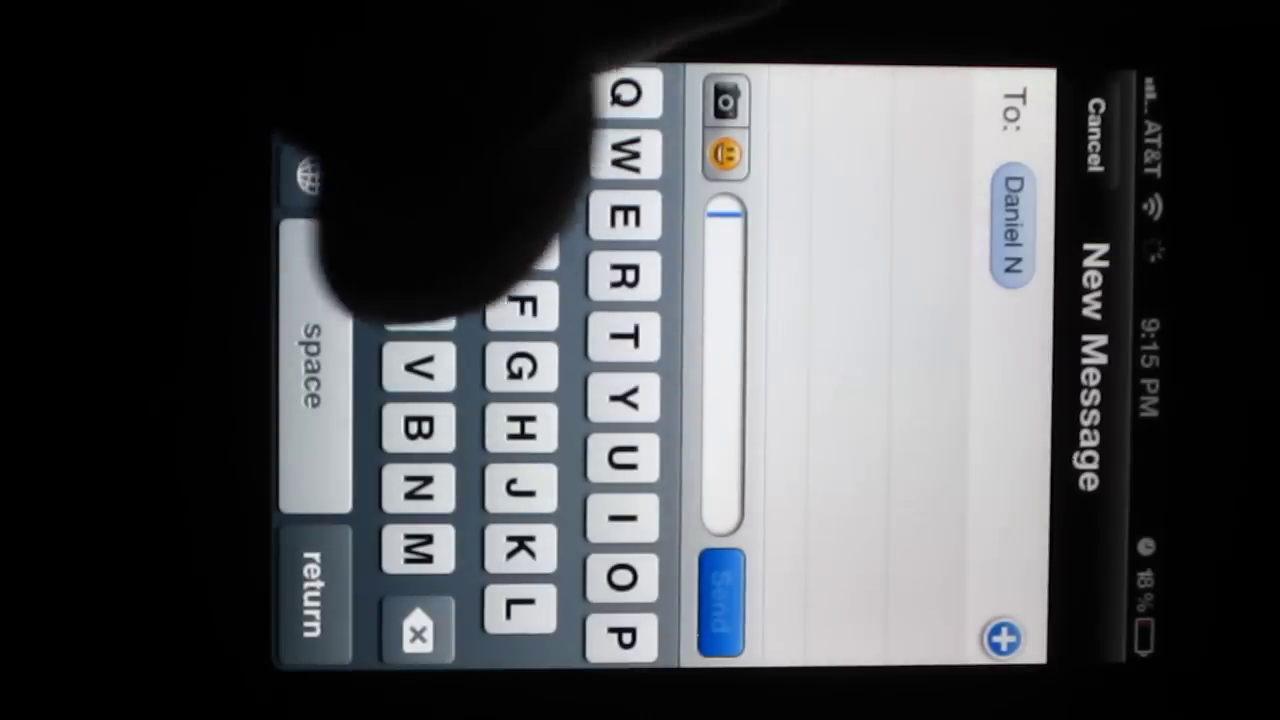
text(Why are you such a)
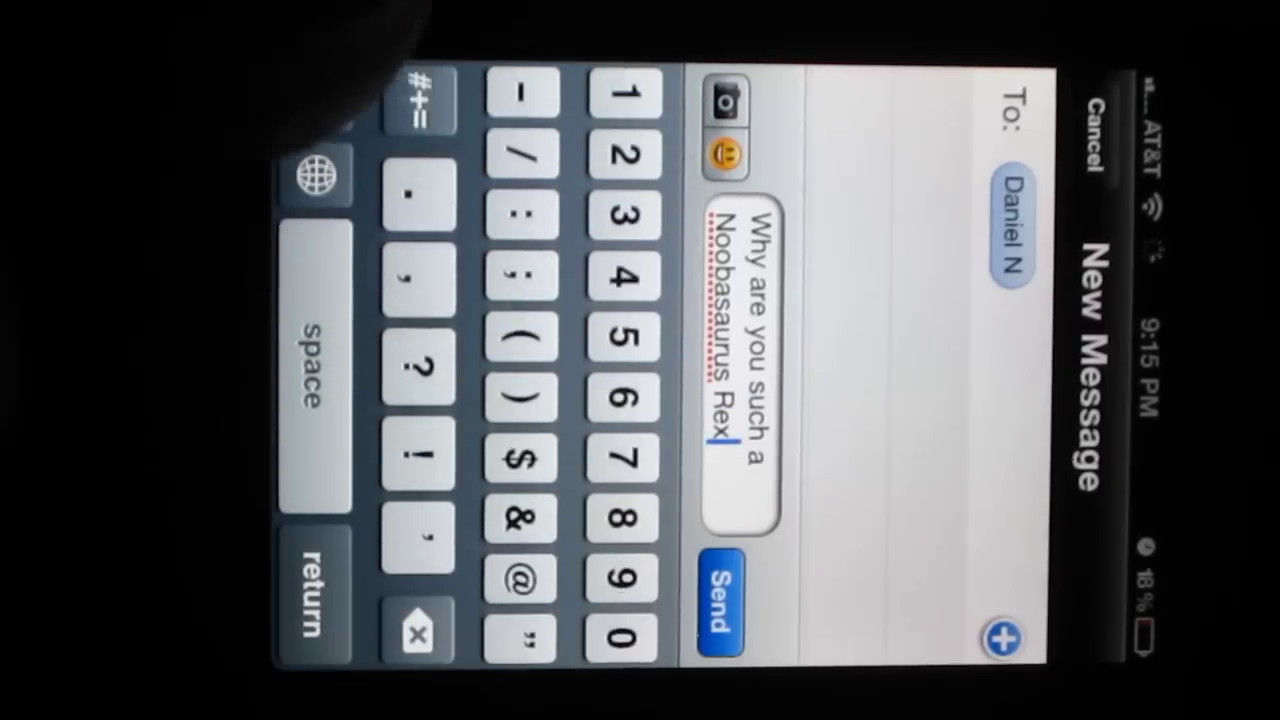
click(712, 588)
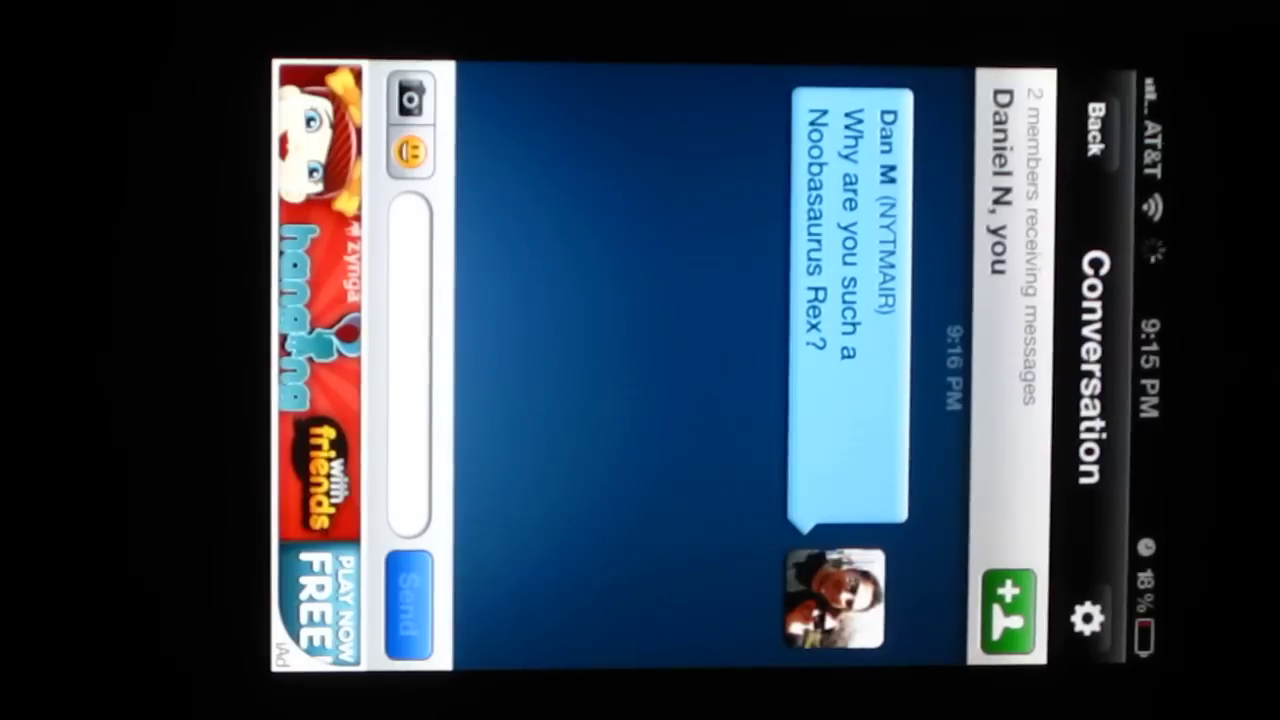
click(1001, 599)
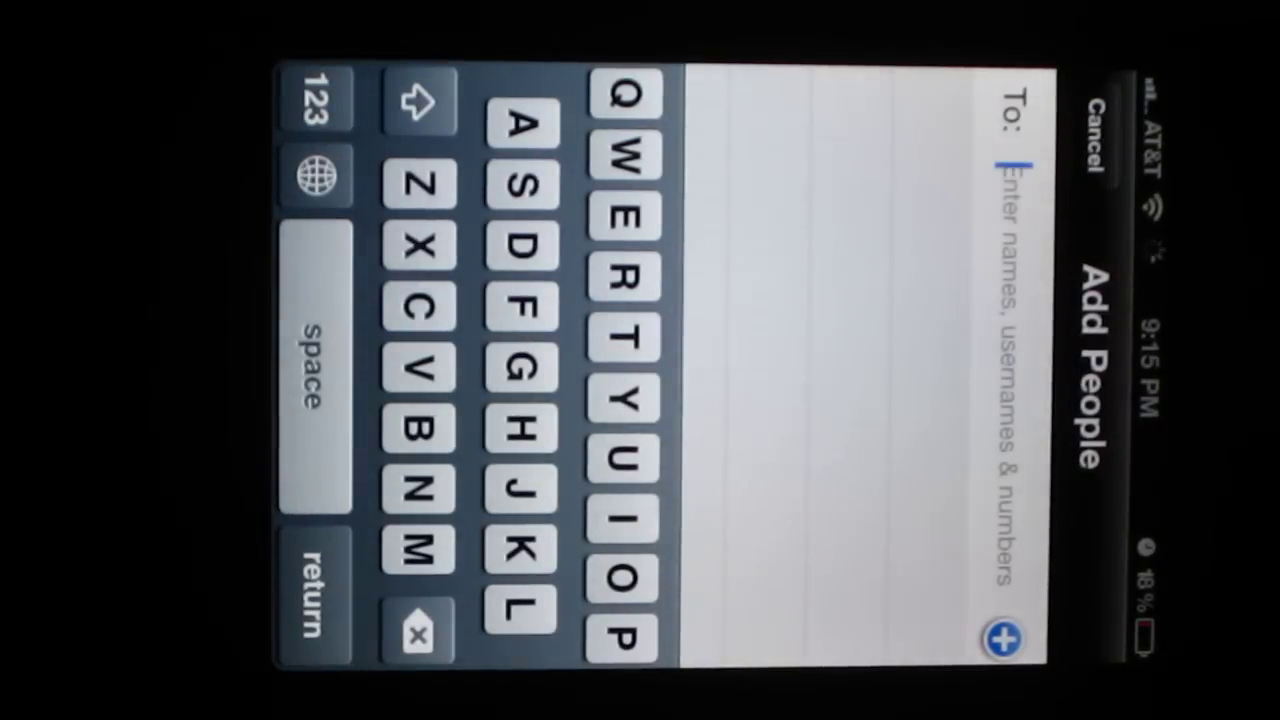